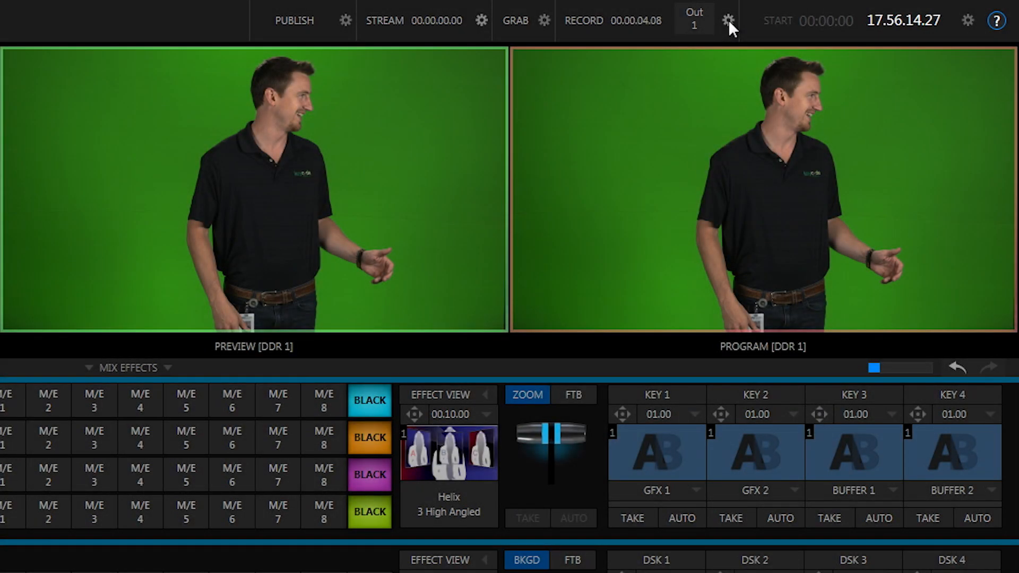
- Enable instant replay in the Record configuration with 2-second clips at 25% play speed
click(729, 20)
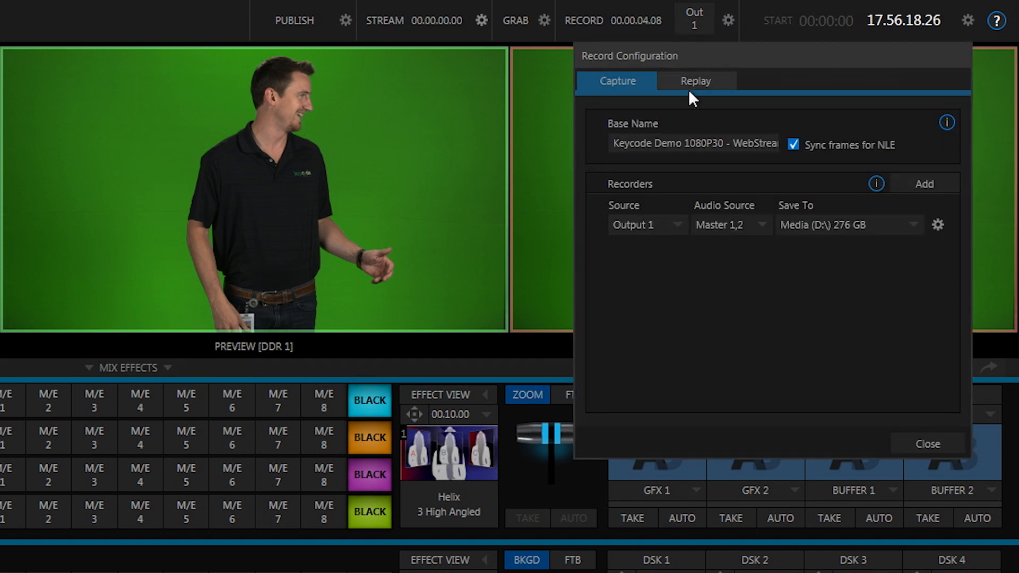
click(694, 80)
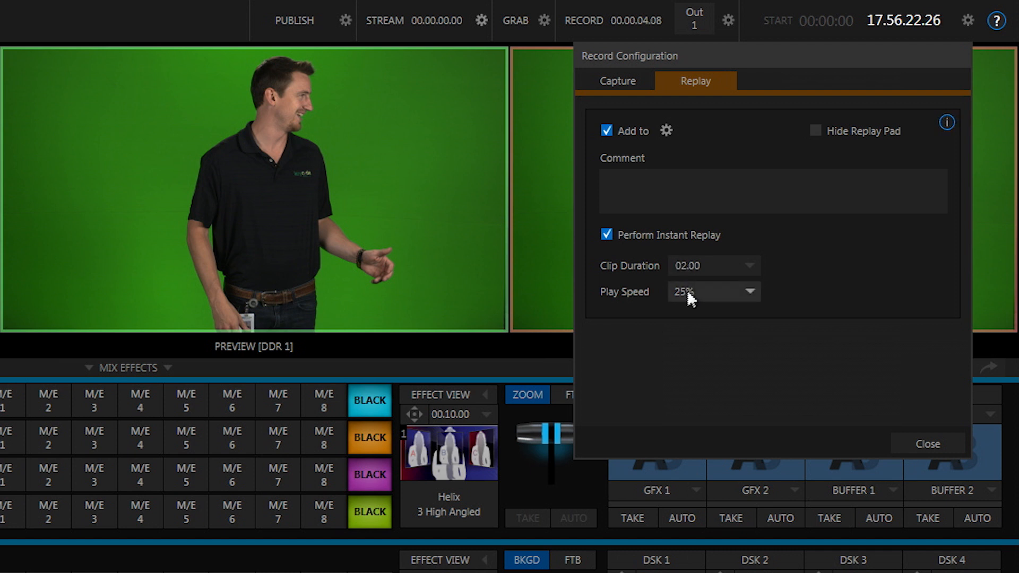
click(928, 444)
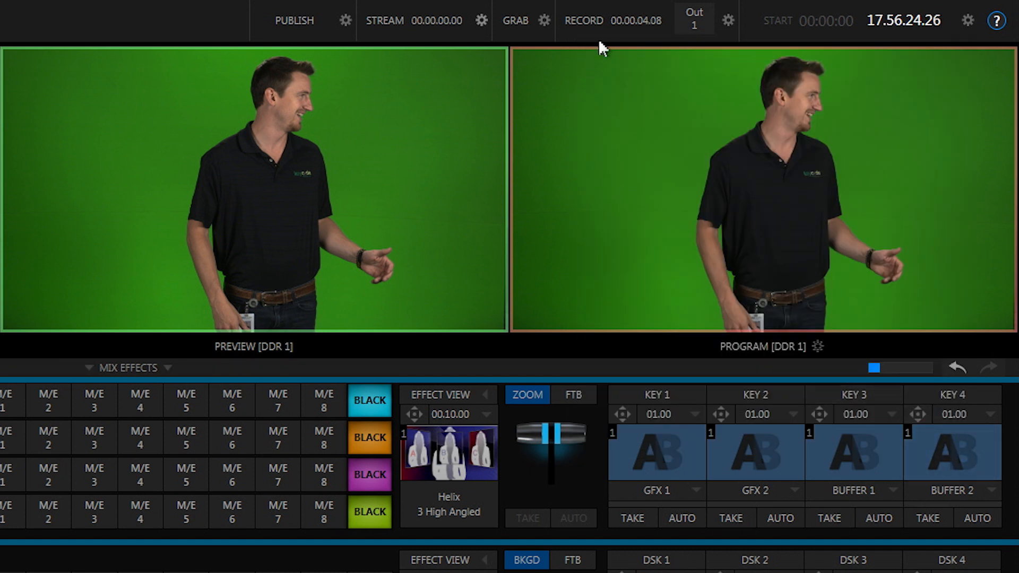
- Switch the workspace to the multiview showing all camera, DDR, GFX and network monitors
click(584, 20)
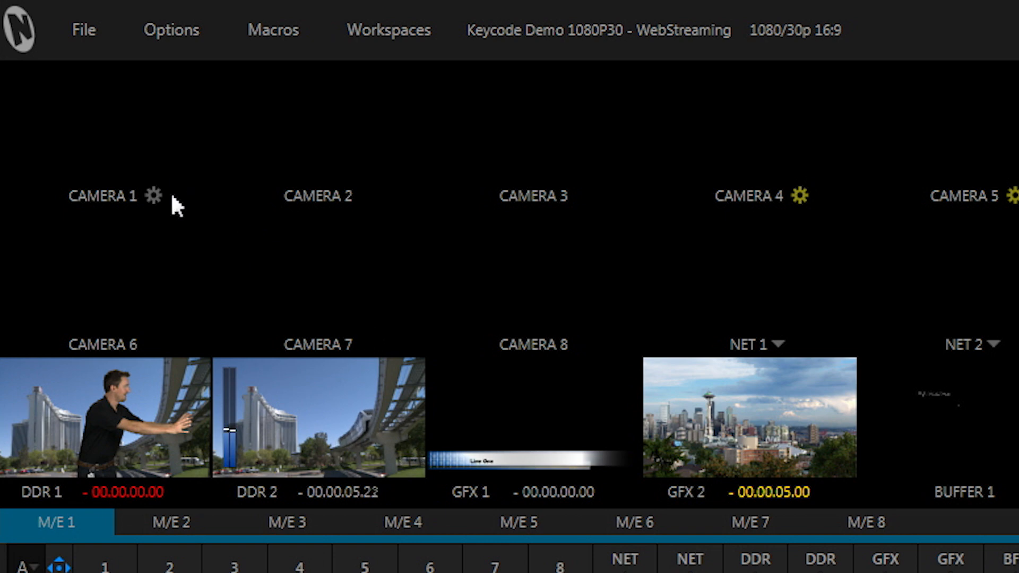
- Set Camera 1's input connection to Auto-detect (SDI)
click(154, 195)
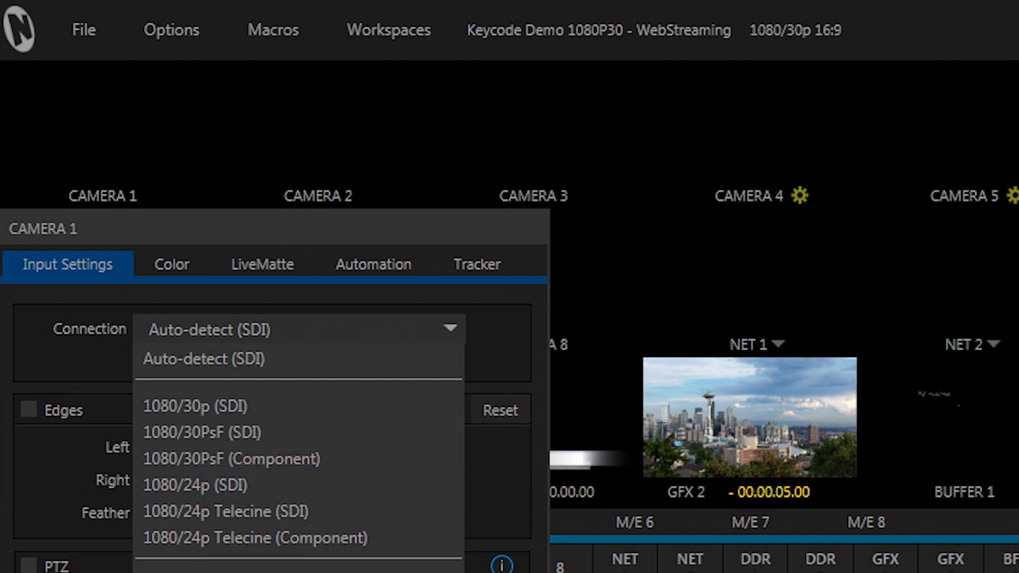
mouse_move(255, 537)
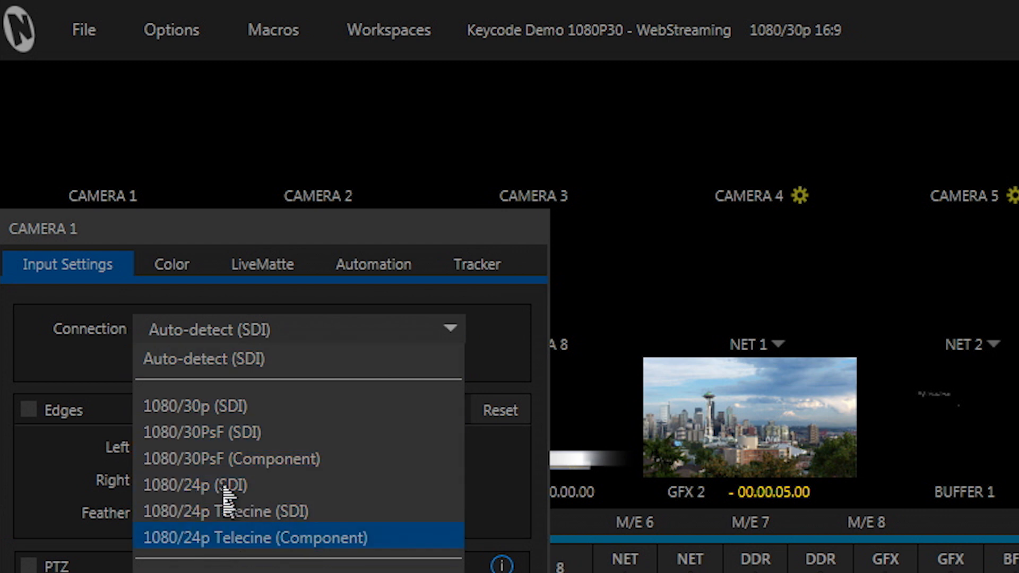
click(299, 329)
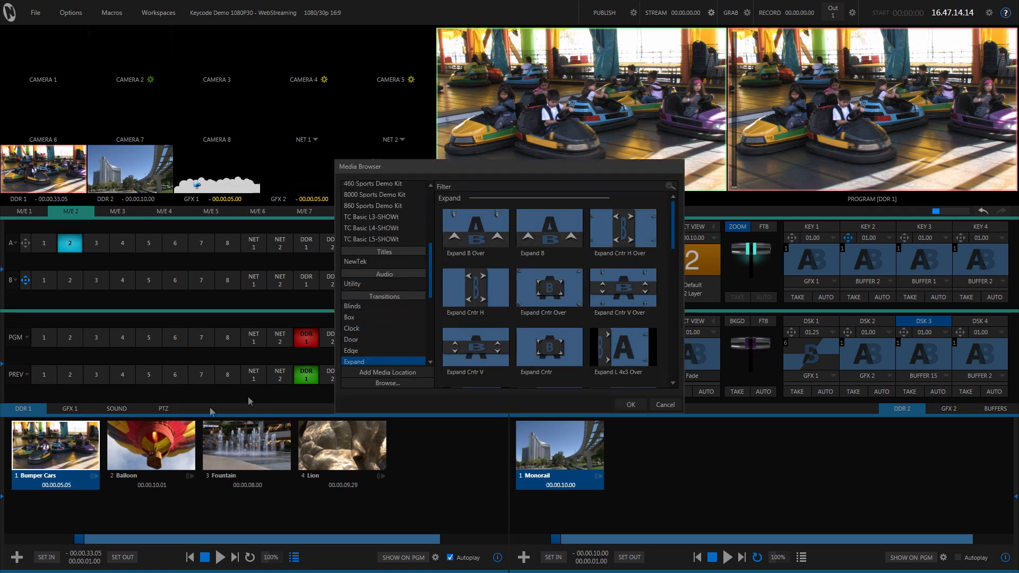
- Close the media browser and add transitions between the DDR 1 playlist clips
click(629, 405)
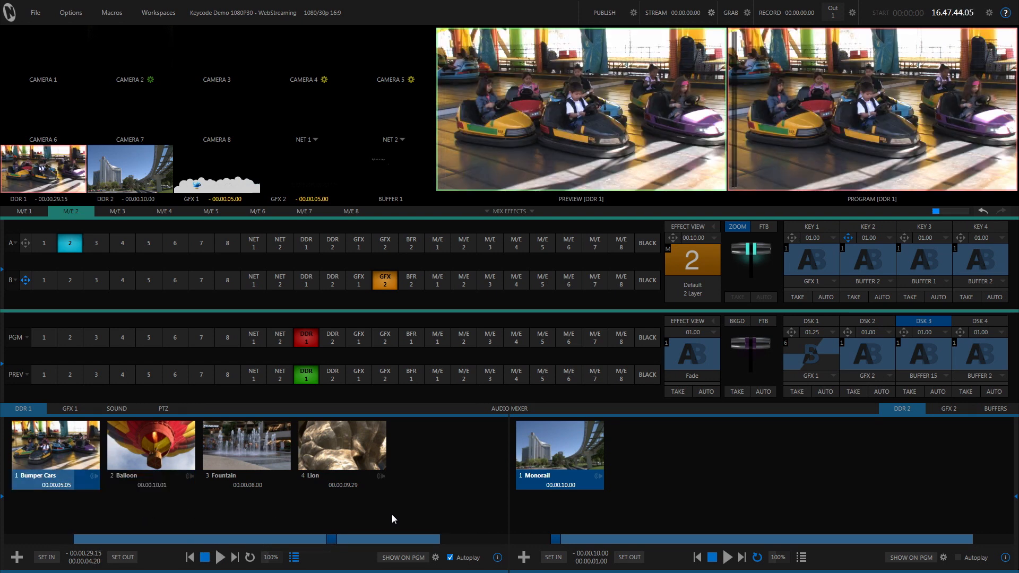
click(341, 444)
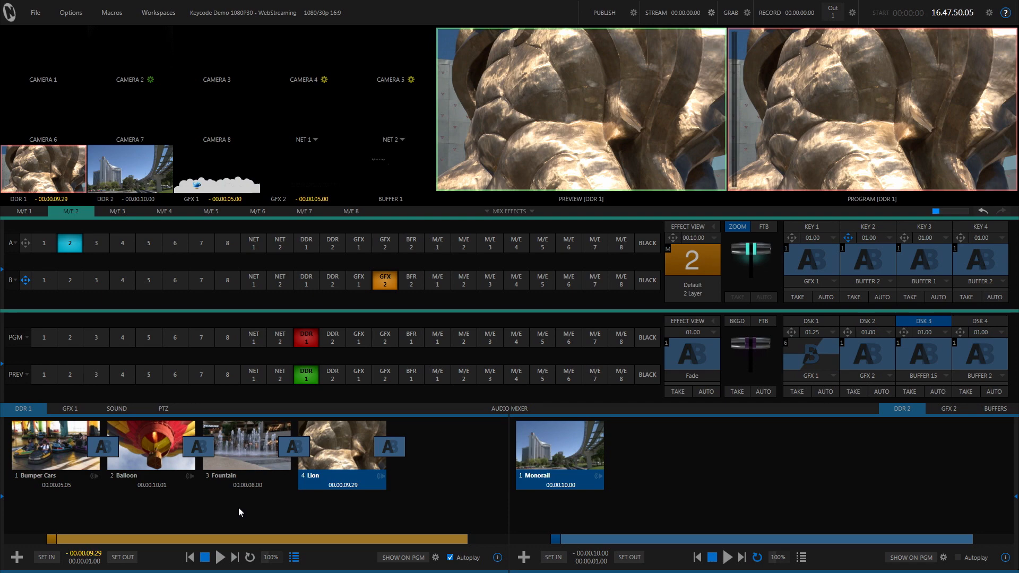
- Select the Bumper Cars clip and play the DDR 1 playlist
click(55, 448)
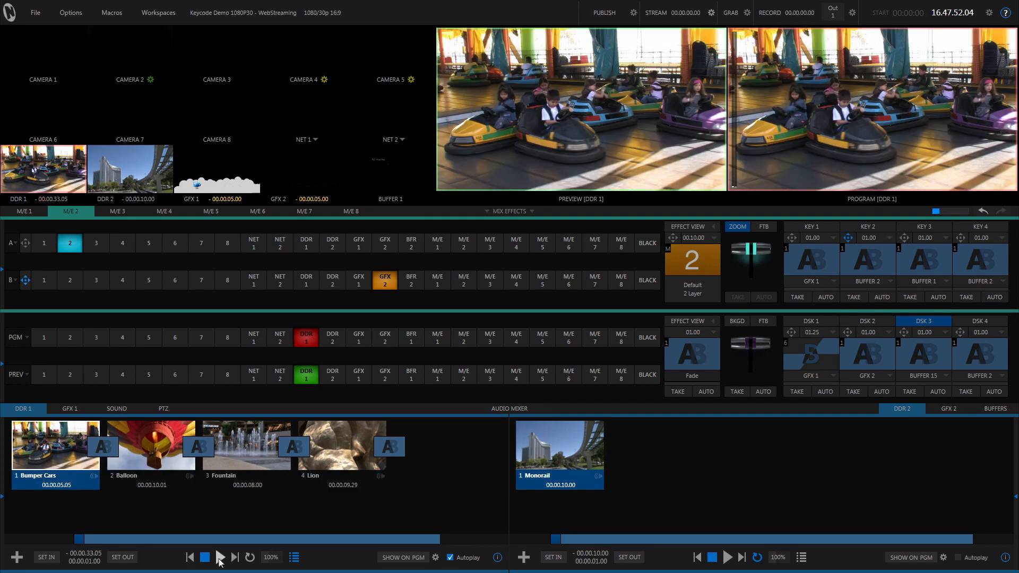
click(220, 558)
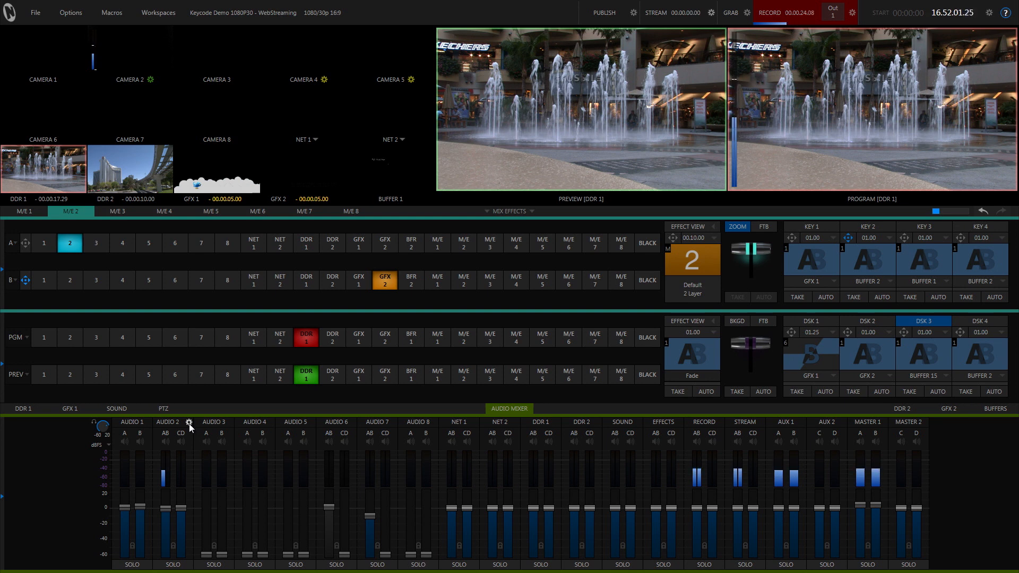
- Enable the Noise Gate in Audio 2's processing settings
click(190, 423)
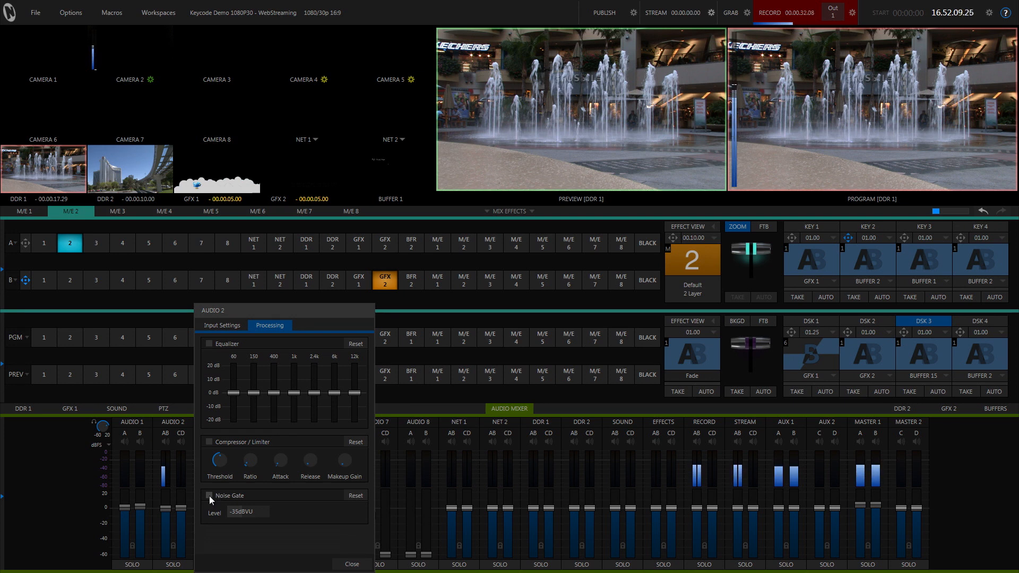
click(209, 496)
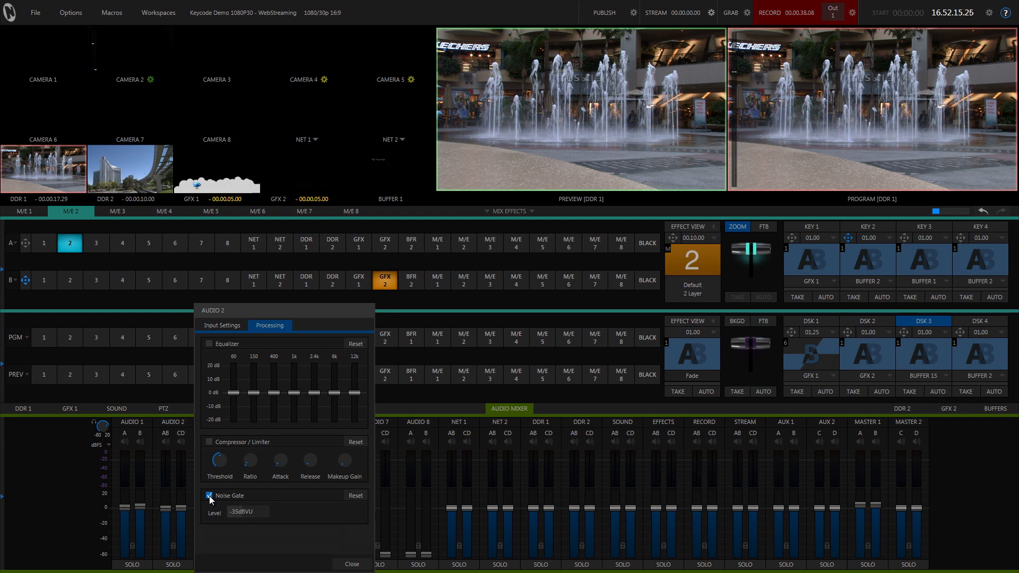
click(209, 496)
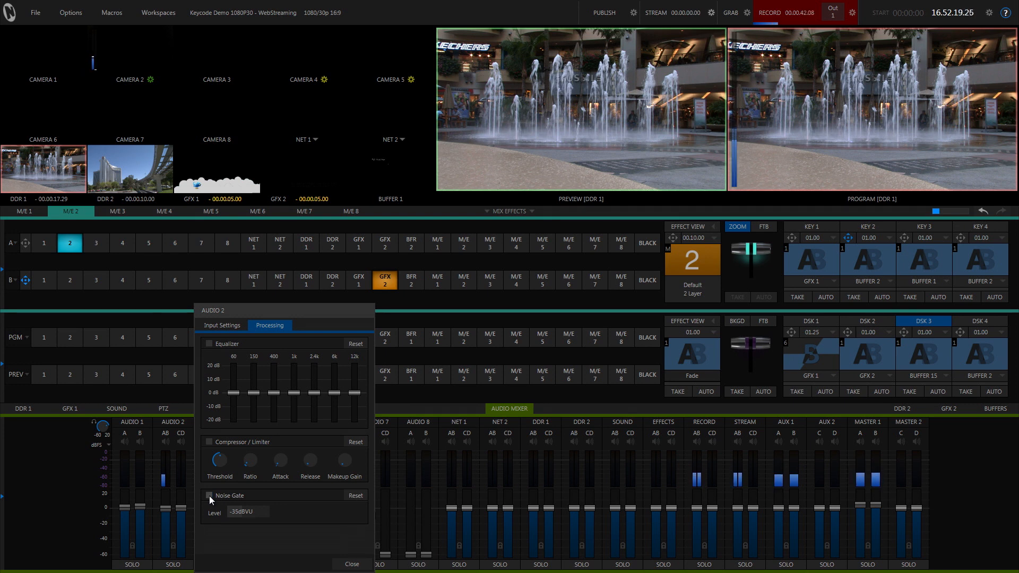
click(209, 495)
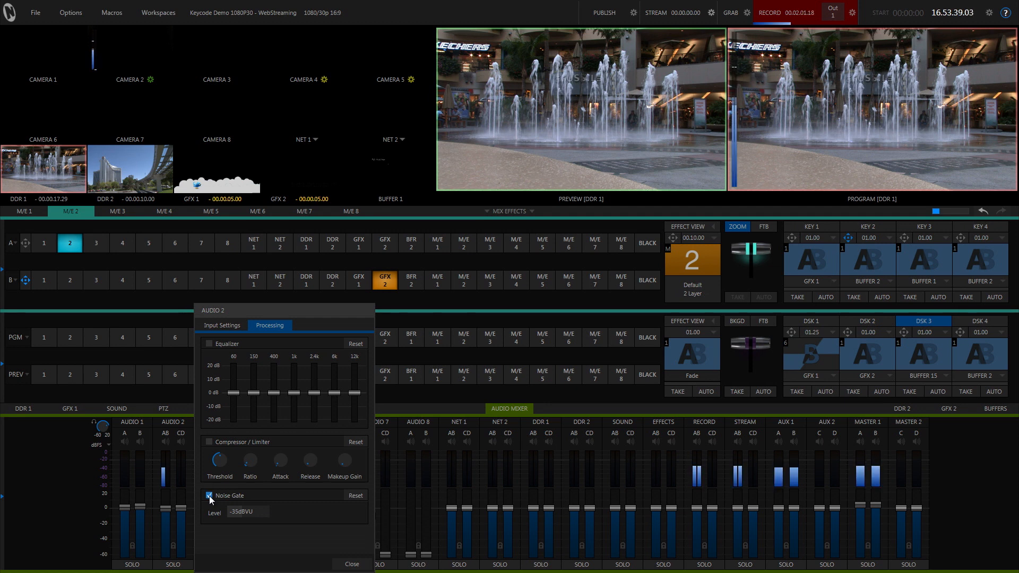